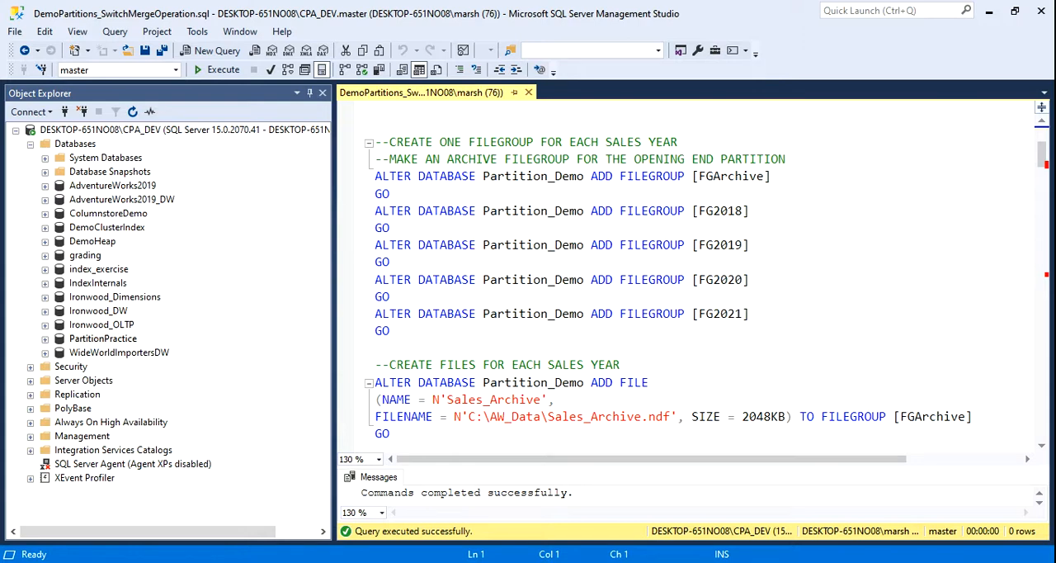
Execute the selected ALTER DATABASE ADD FILEGROUP and ADD FILE statements for Partition_Demo.
{"action": "left_click_drag", "start_coordinate": [374, 158], "coordinate": [389, 330]}
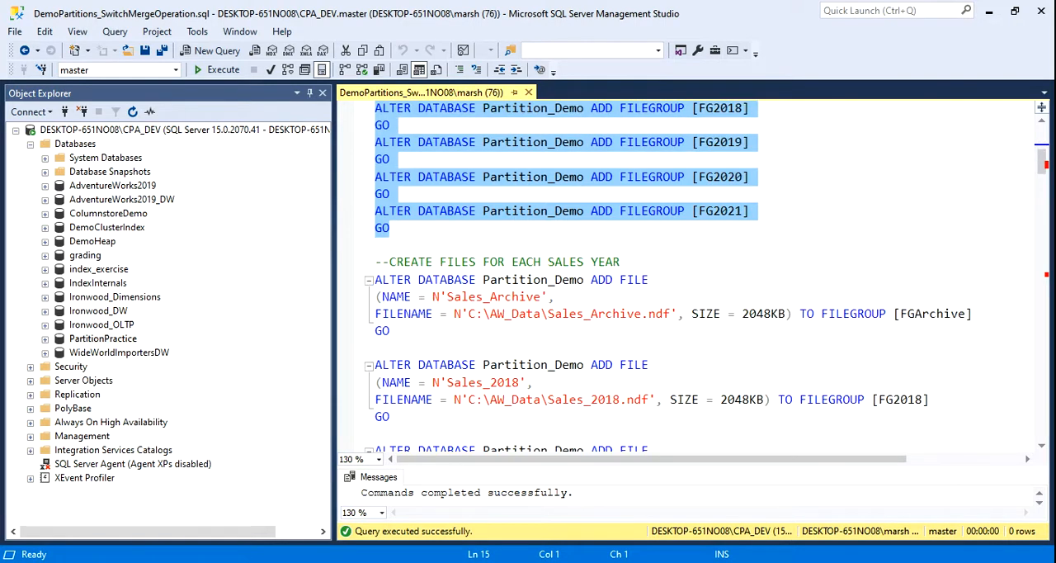
{"action": "scroll", "scroll_direction": "down", "scroll_amount": 3}
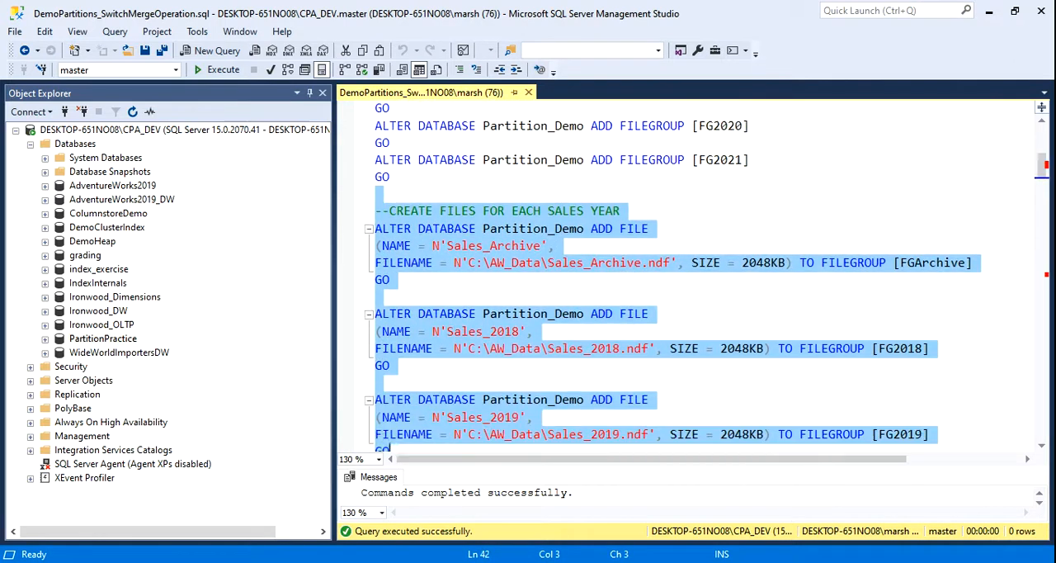
{"action": "scroll", "scroll_direction": "down", "scroll_amount": 3}
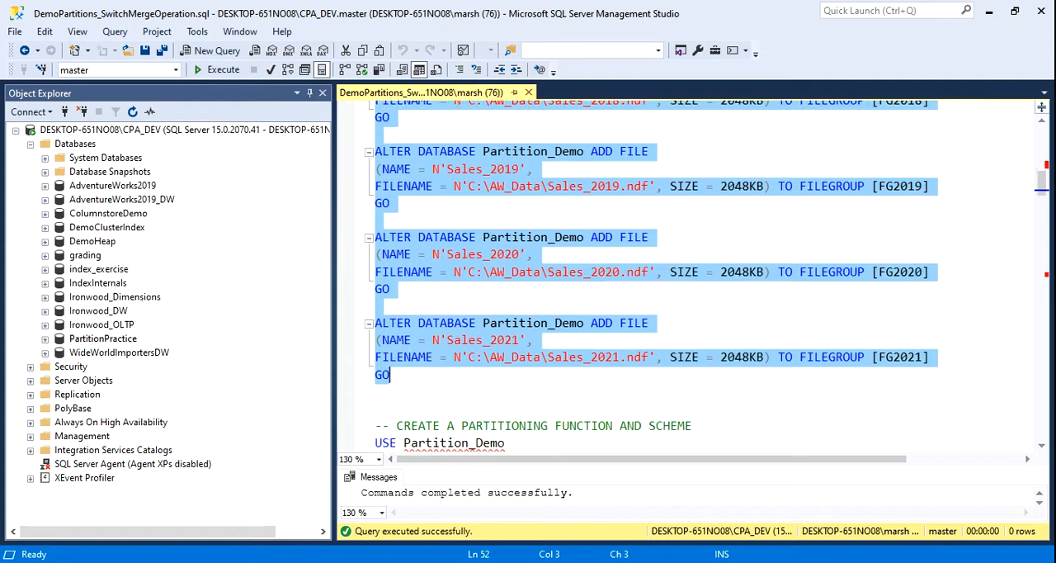
{"action": "left_click", "coordinate": [216, 70]}
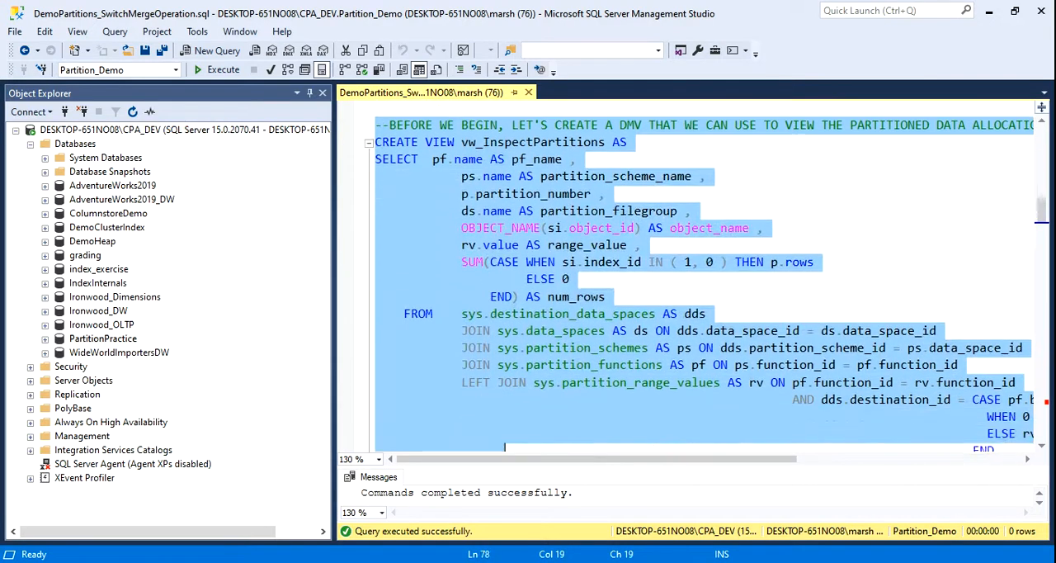
Scroll down the script to the CREATE VIEW vw_InspectPartitions and partition function sections.
{"action": "scroll", "scroll_direction": "down", "scroll_amount": 3}
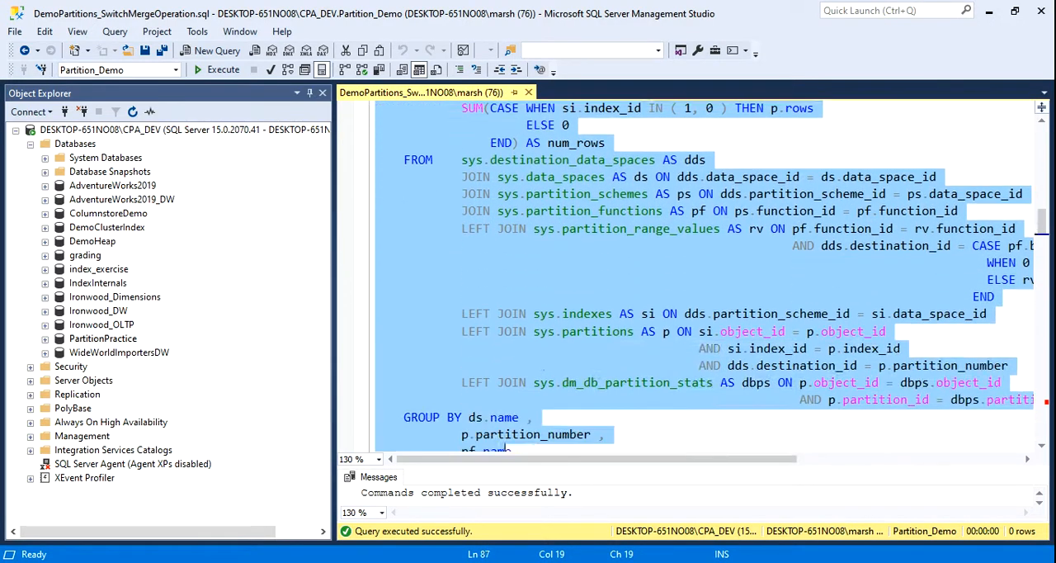
{"action": "scroll", "scroll_direction": "down", "scroll_amount": 3}
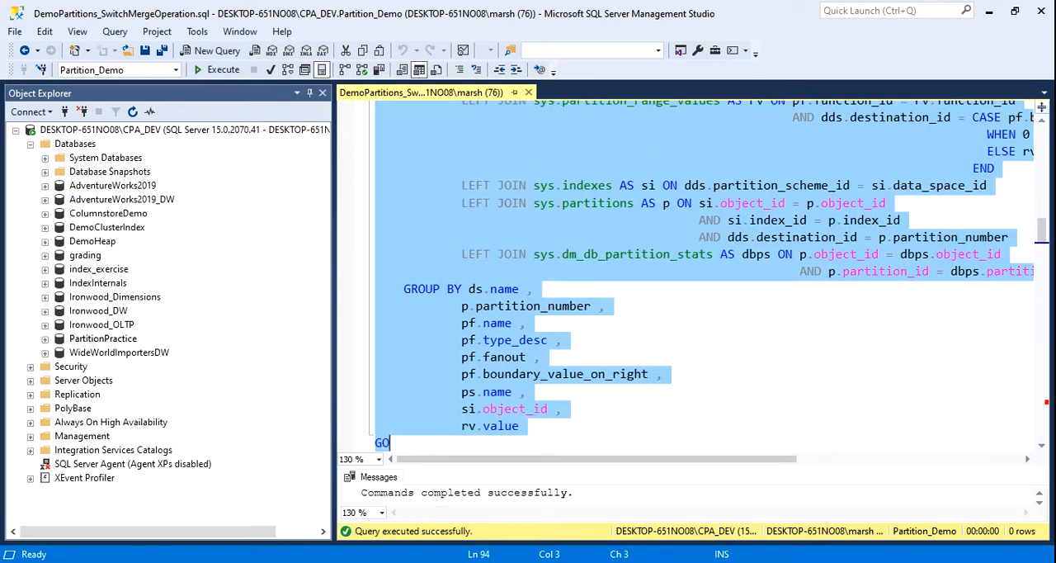
{"action": "scroll", "scroll_direction": "down", "scroll_amount": 3}
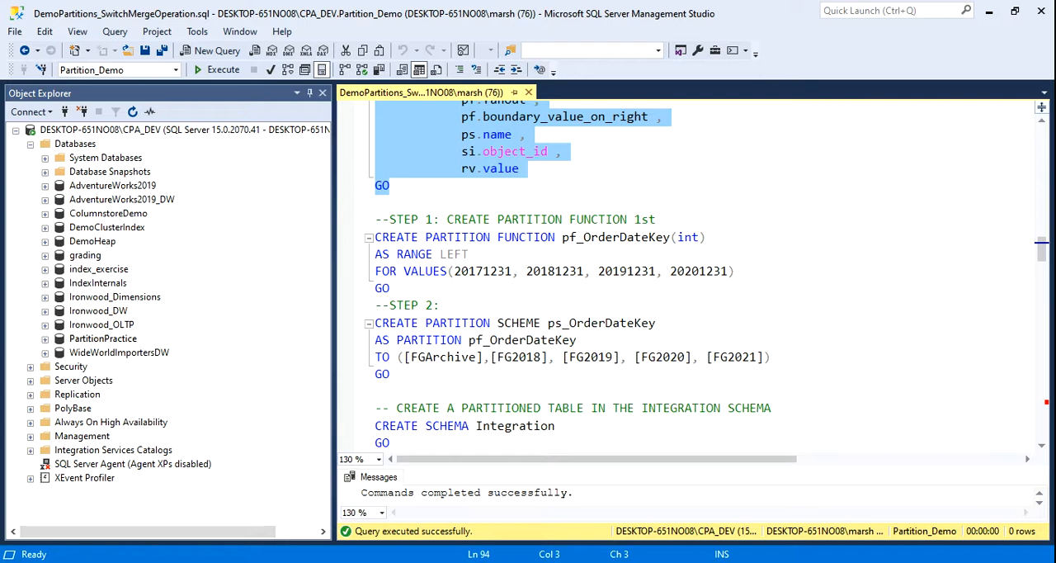
{"action": "left_click", "coordinate": [393, 185]}
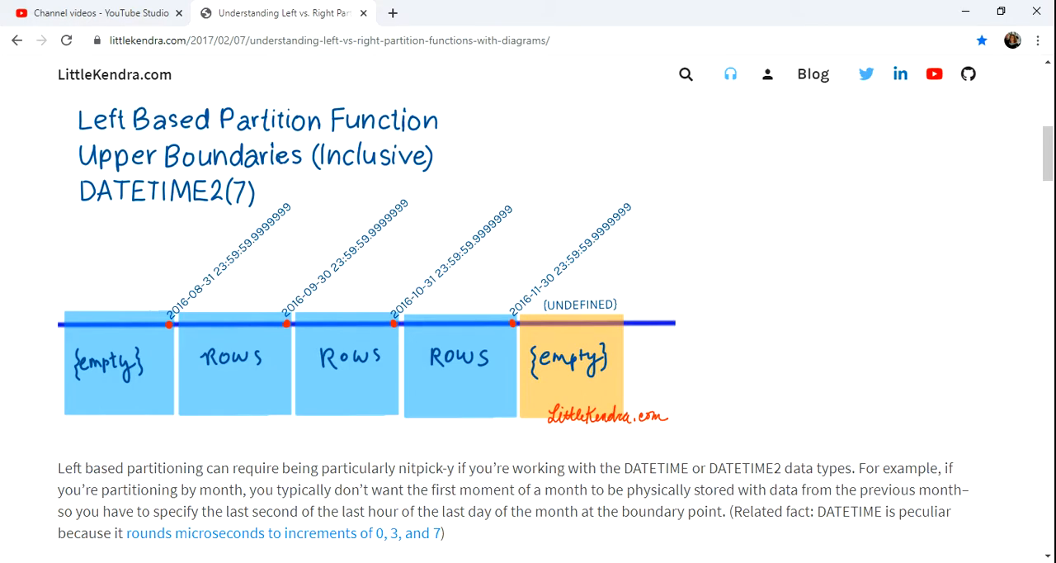
Scroll through Kendra Little's left vs. right partition boundary diagrams to the right-based lower-boundary section.
{"action": "scroll", "scroll_direction": "down", "scroll_amount": 3}
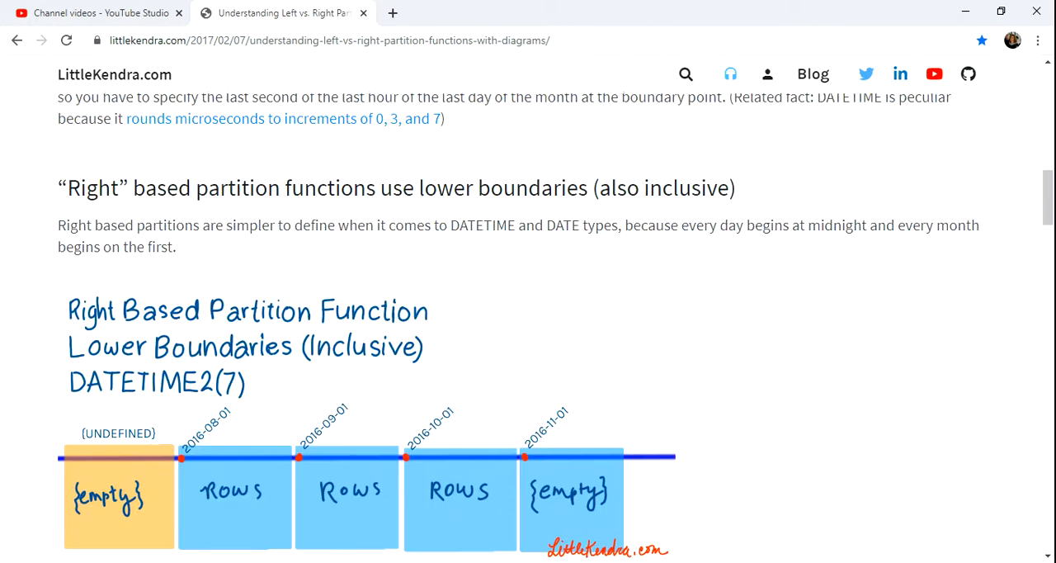
{"action": "scroll", "scroll_direction": "down", "scroll_amount": 3}
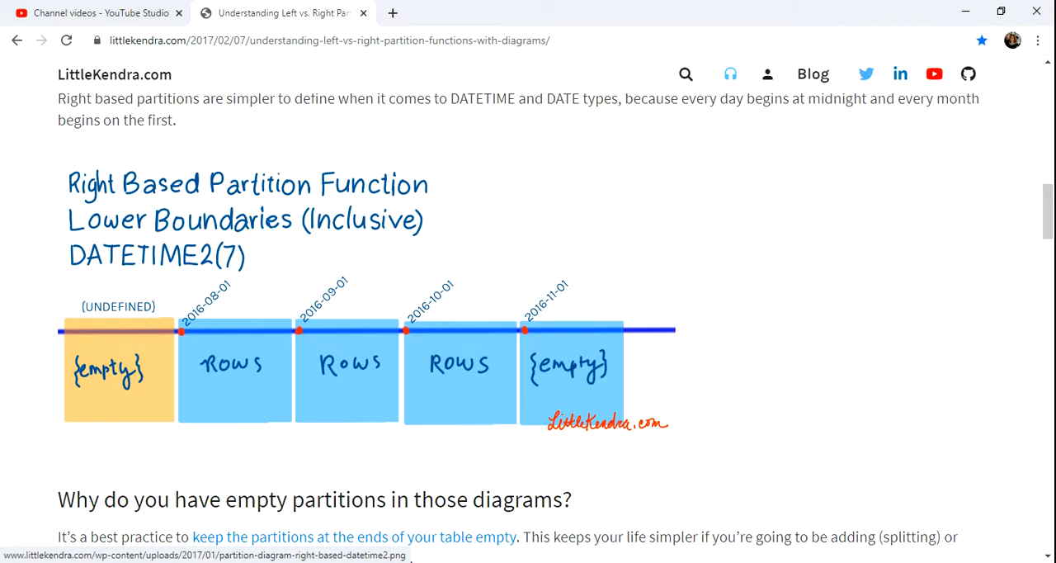
{"action": "scroll", "scroll_direction": "down", "scroll_amount": 3}
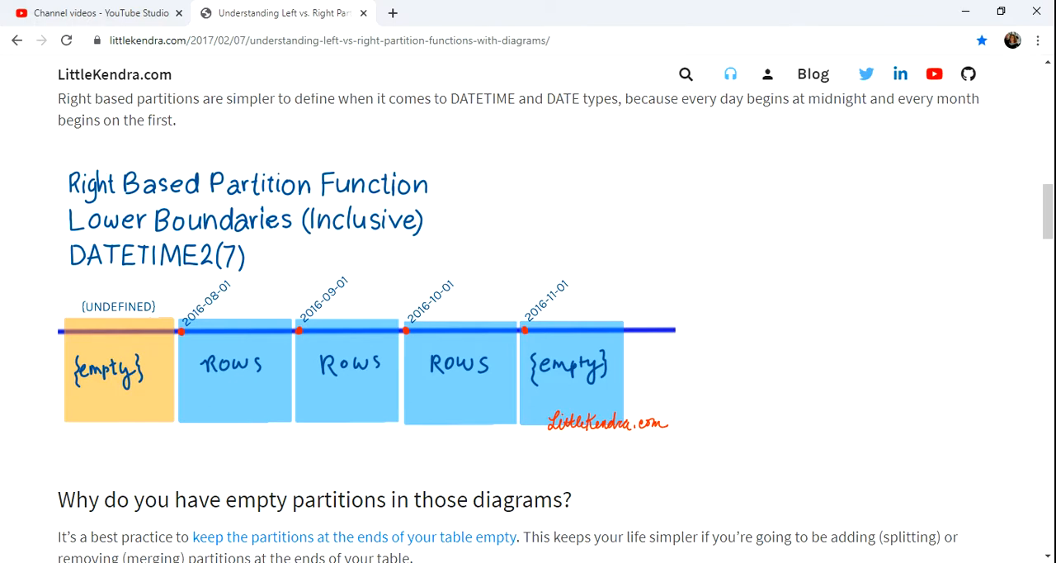
{"action": "scroll", "scroll_direction": "down", "scroll_amount": 3}
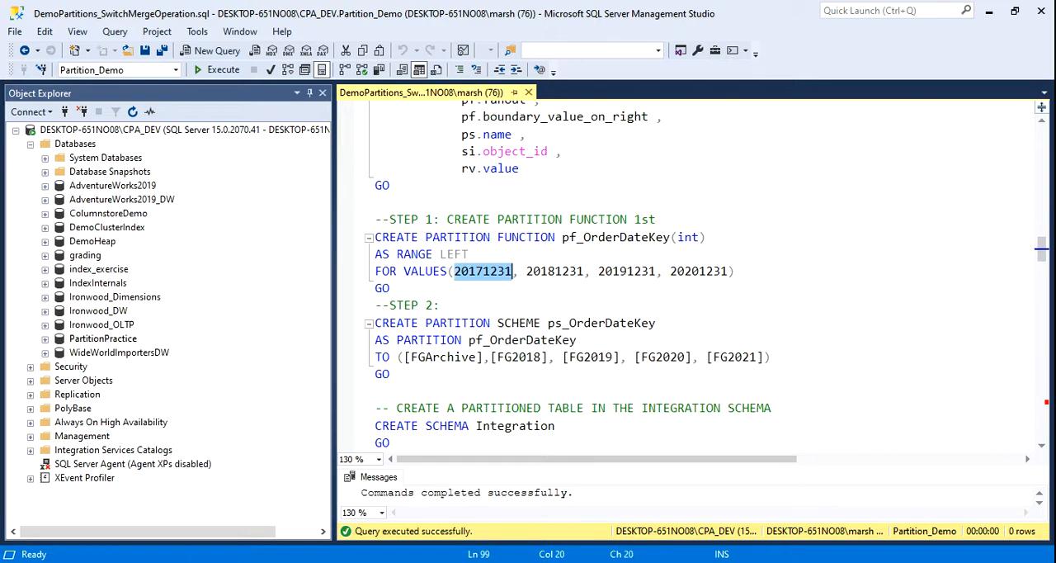
{"action": "double_click", "coordinate": [627, 271]}
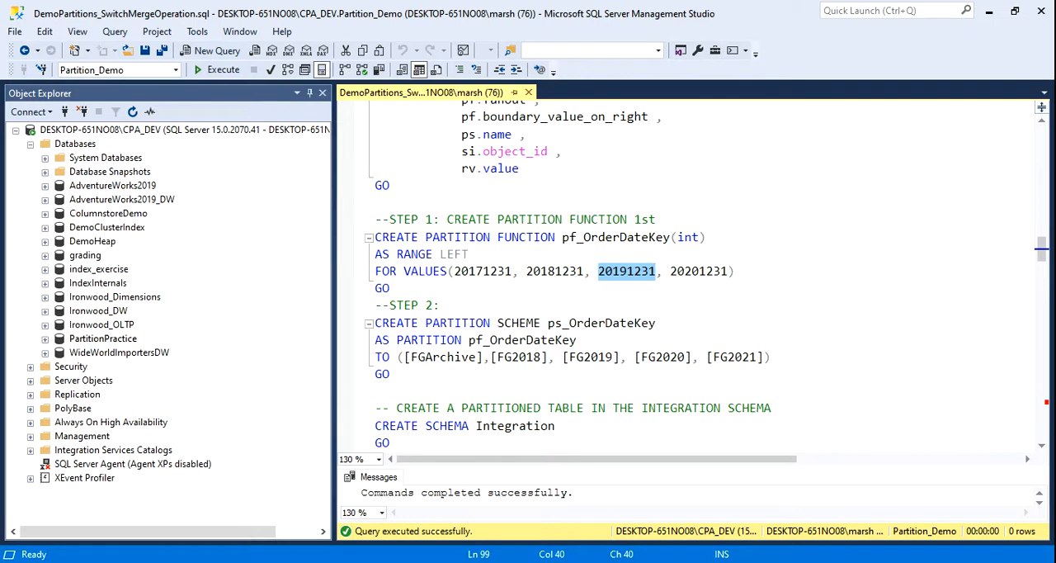
{"action": "left_click", "coordinate": [657, 271]}
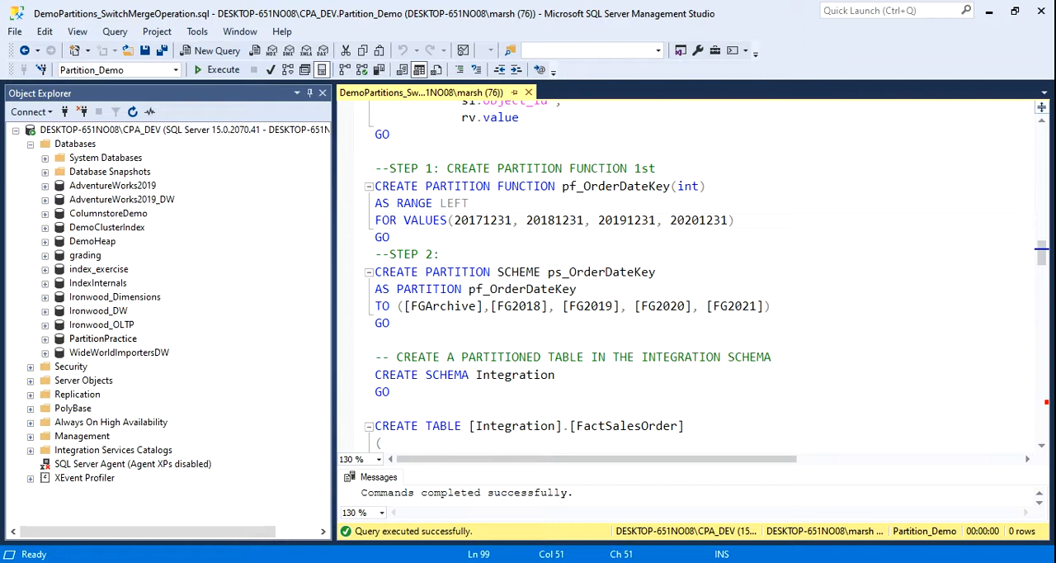
{"action": "left_click", "coordinate": [734, 221]}
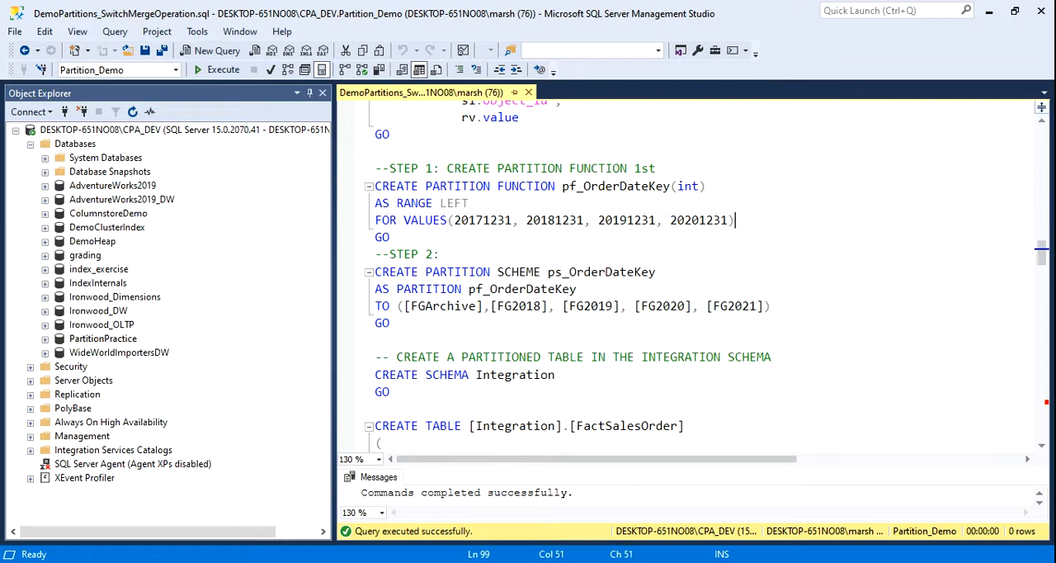
{"action": "double_click", "coordinate": [601, 271]}
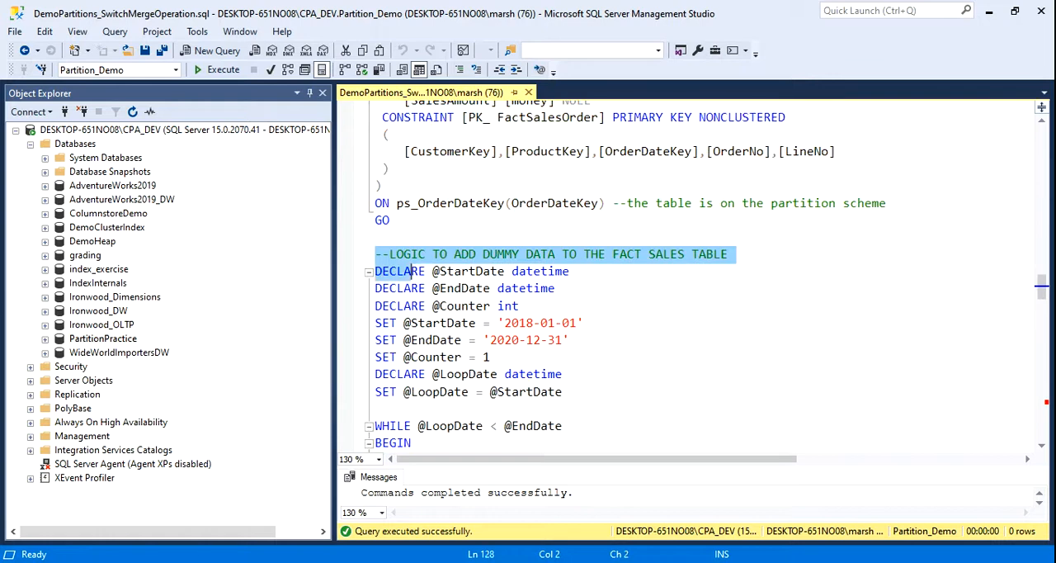
Execute the DECLARE/WHILE dummy-data loop inserting daily rows into FactSalesOrder.
{"action": "scroll", "scroll_direction": "down", "scroll_amount": 3}
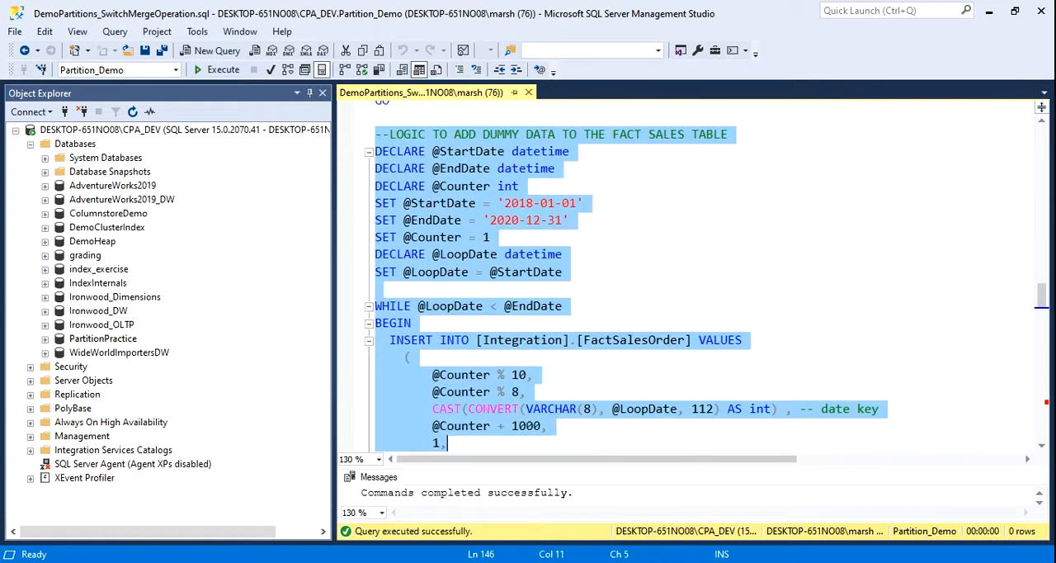
{"action": "scroll", "scroll_direction": "down", "scroll_amount": 3}
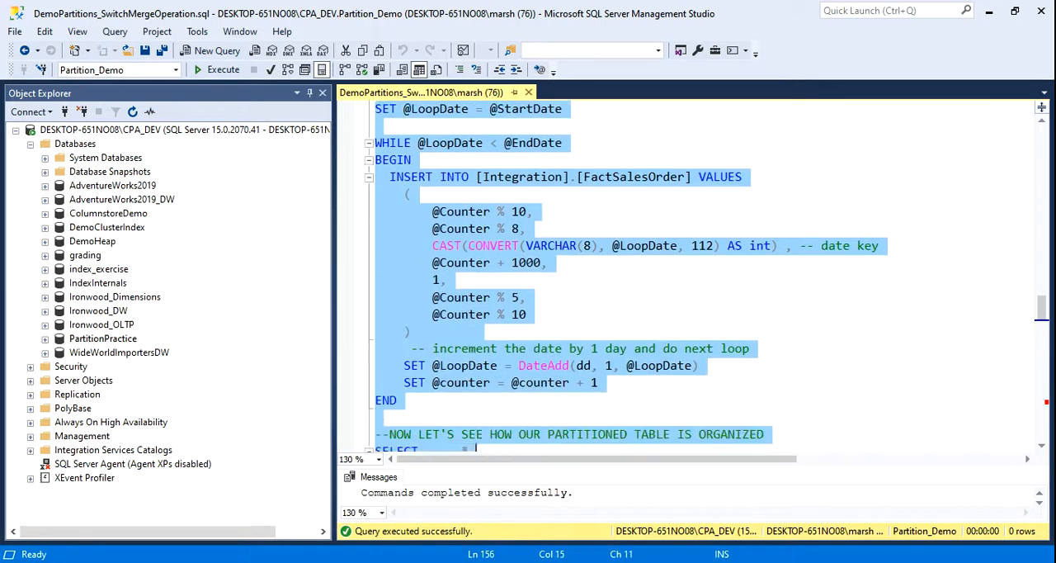
{"action": "left_click", "coordinate": [222, 69]}
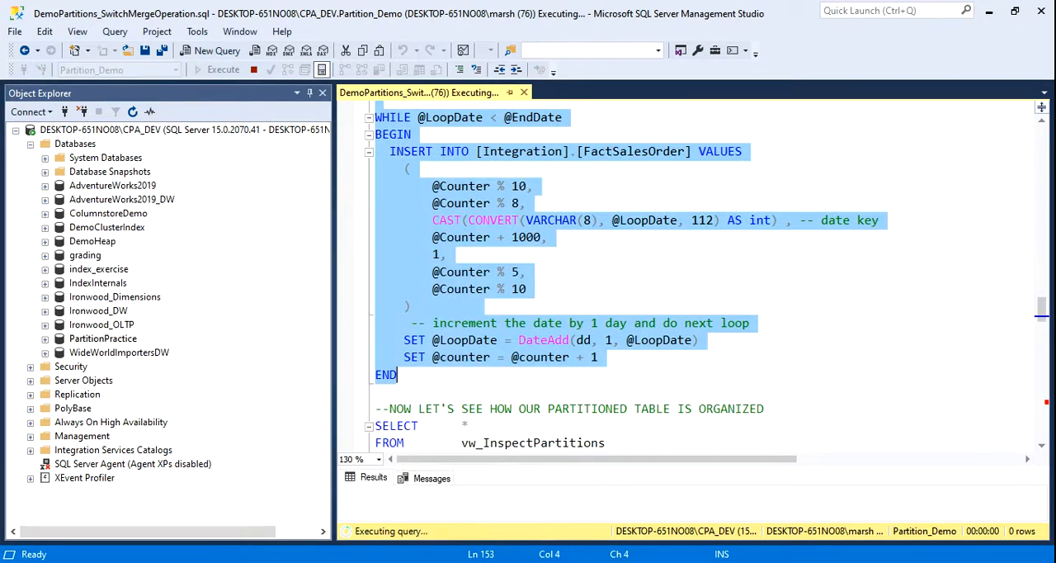
{"action": "left_click", "coordinate": [223, 70]}
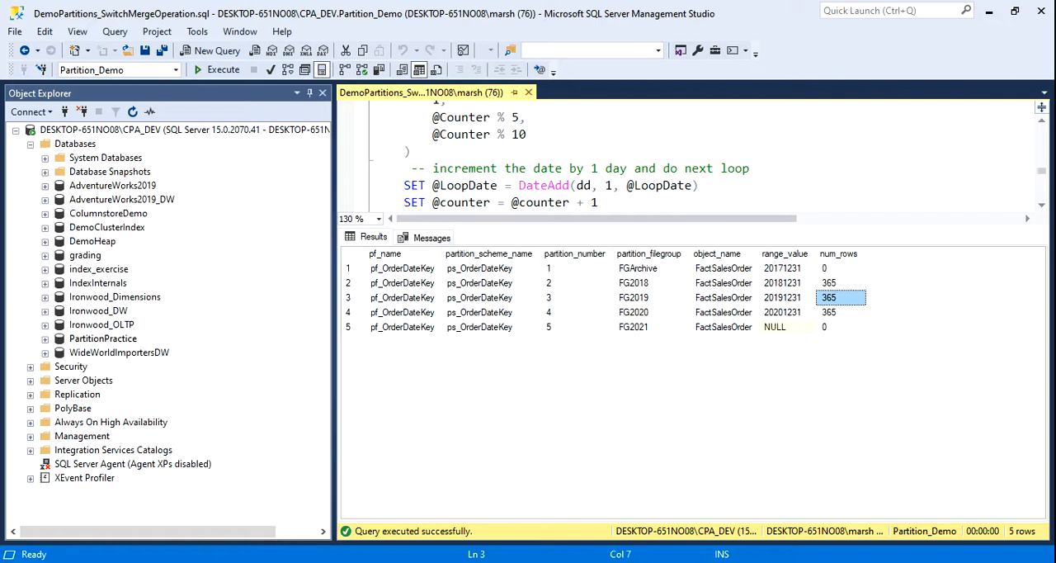
{"action": "left_click", "coordinate": [841, 312]}
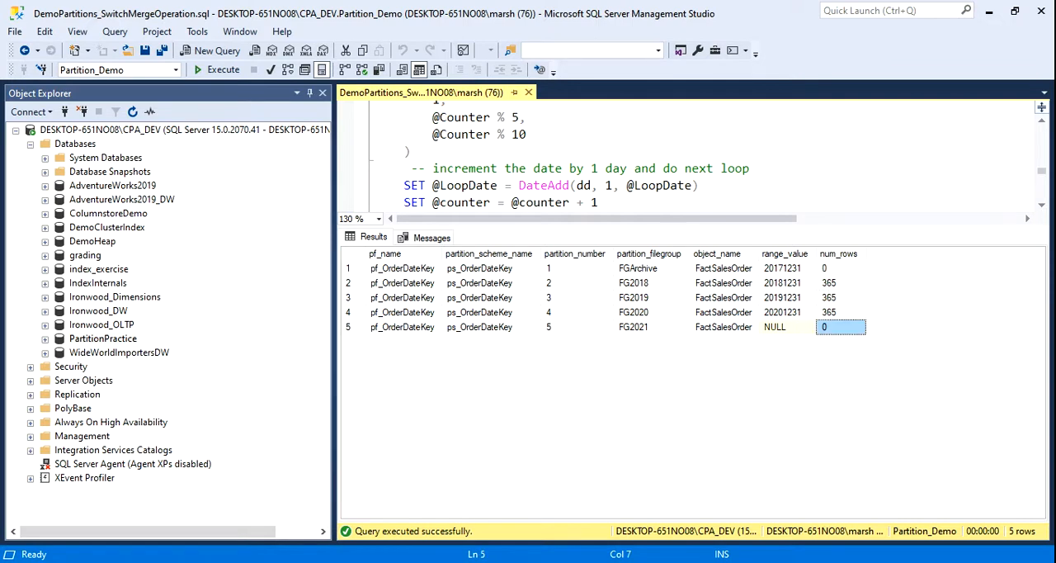
{"action": "scroll", "scroll_direction": "down", "scroll_amount": 3}
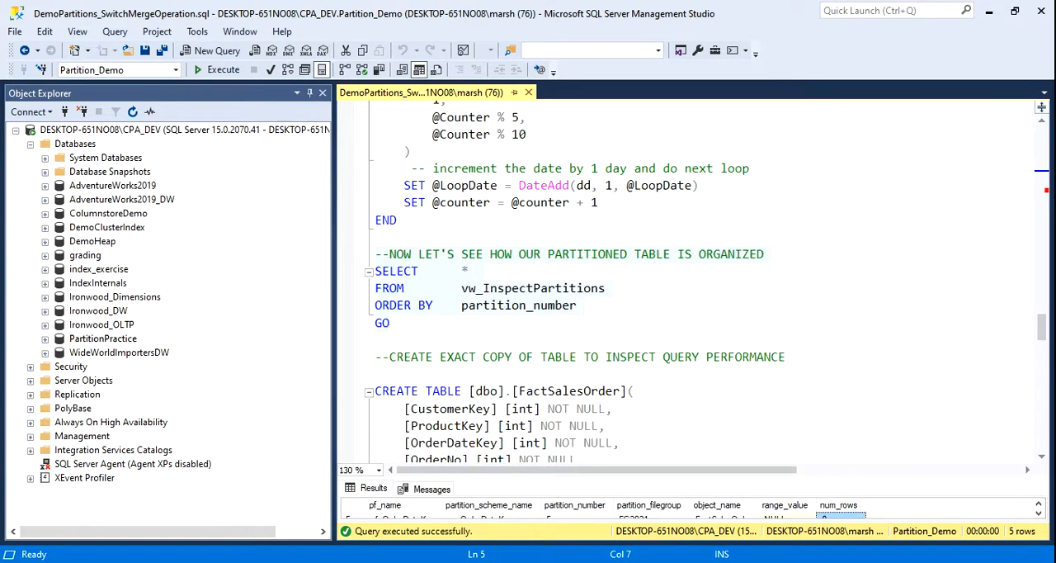
Execute the CREATE TABLE script for the non-partitioned dbo.FactSalesOrder copy.
{"action": "scroll", "scroll_direction": "down", "scroll_amount": 3}
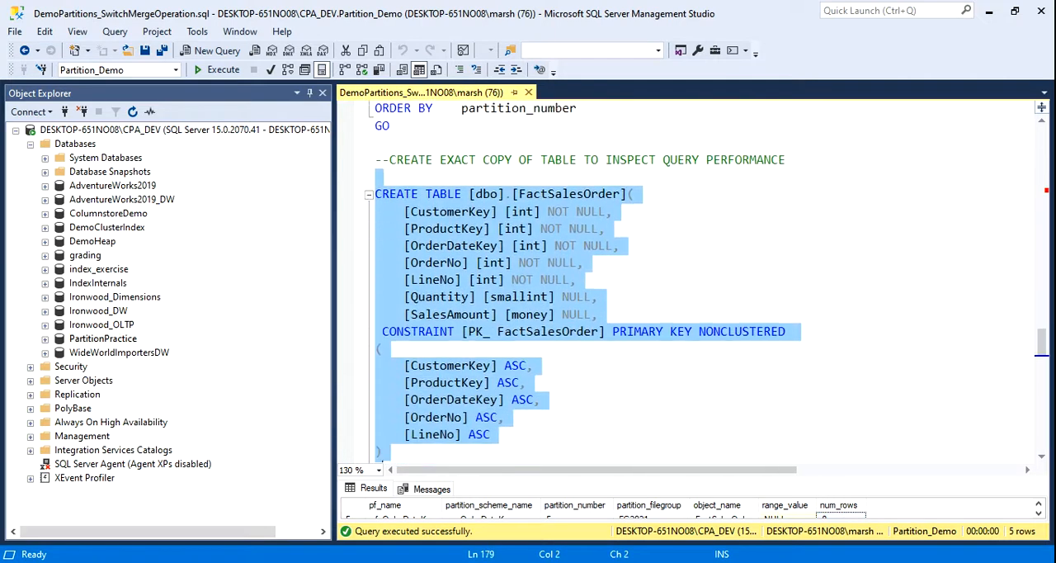
{"action": "scroll", "scroll_direction": "down", "scroll_amount": 3}
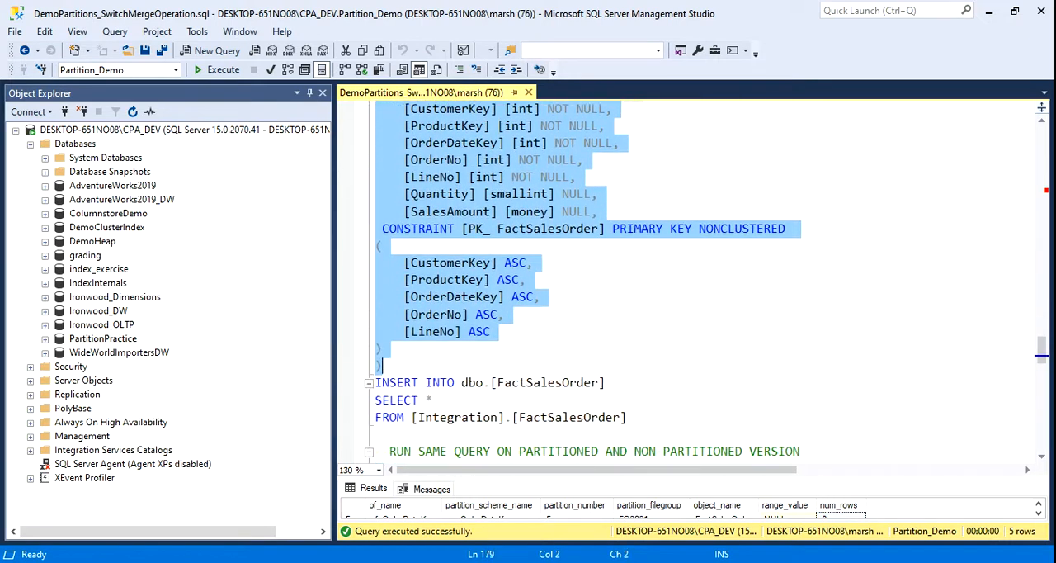
{"action": "left_click", "coordinate": [216, 69]}
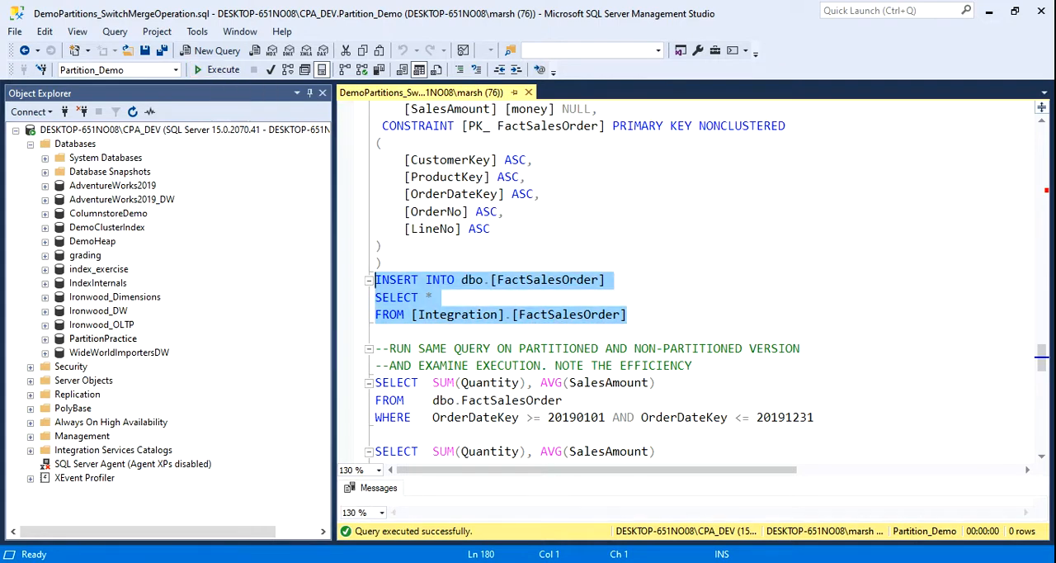
Run both 2019 SUM/AVG comparison queries with actual execution plans, returning 730 and 4.5205.
{"action": "scroll", "scroll_direction": "down", "scroll_amount": 3}
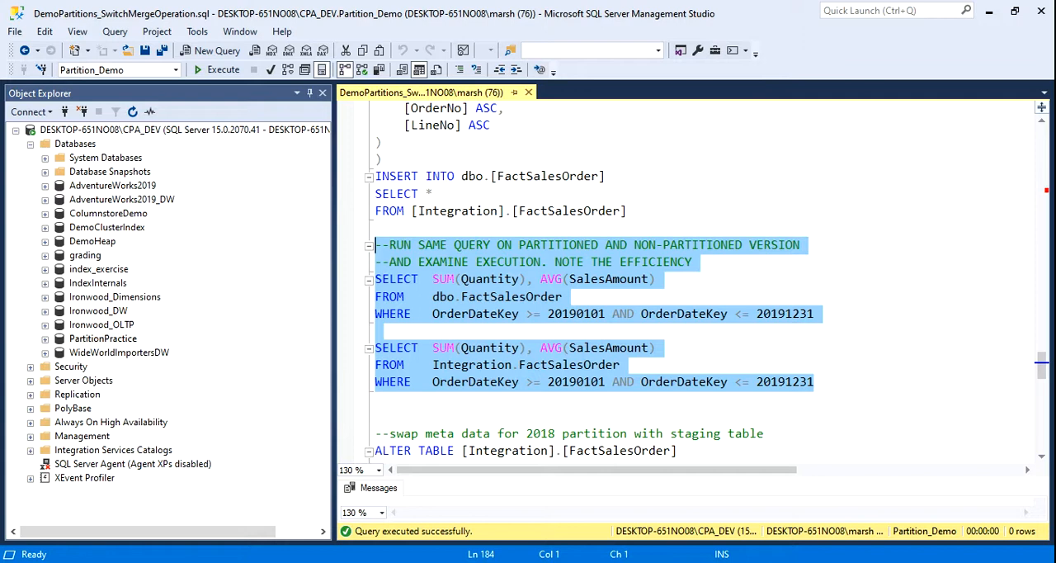
{"action": "left_click", "coordinate": [221, 69]}
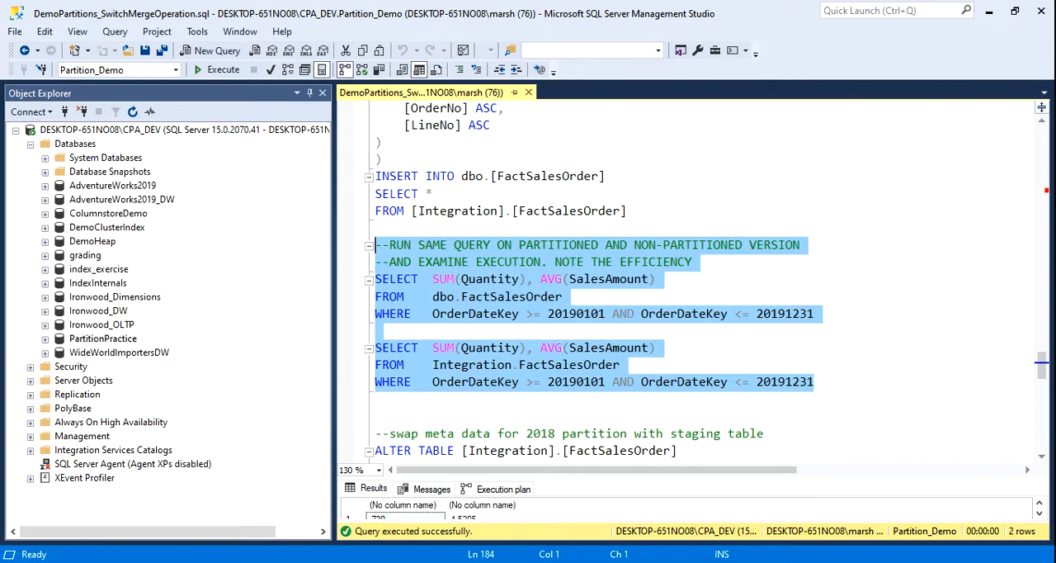
{"action": "left_click", "coordinate": [223, 69]}
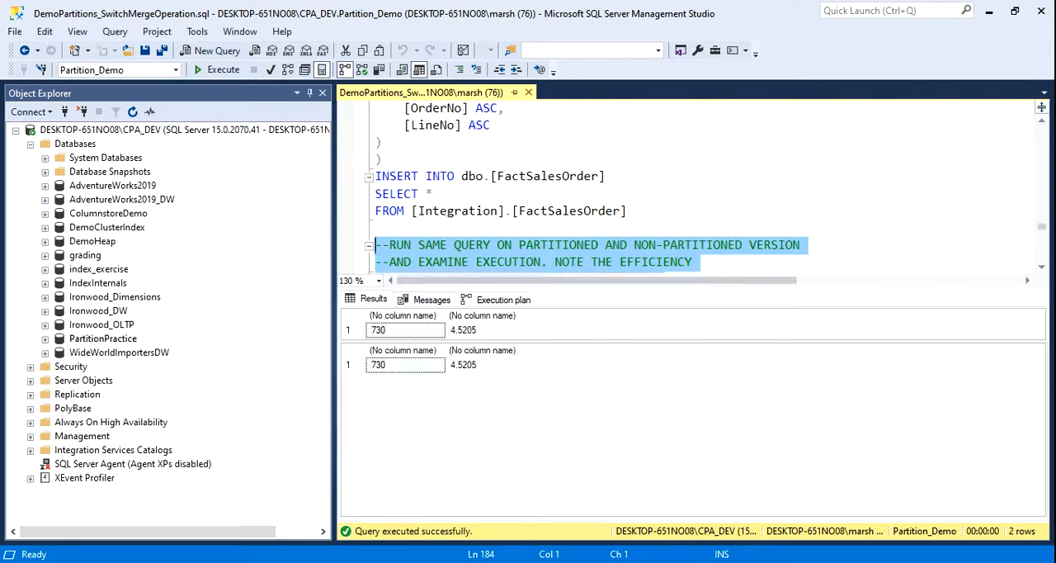
Show the Execution plan results: non-partitioned query 67% of batch cost versus partitioned 33%.
{"action": "left_click", "coordinate": [502, 298]}
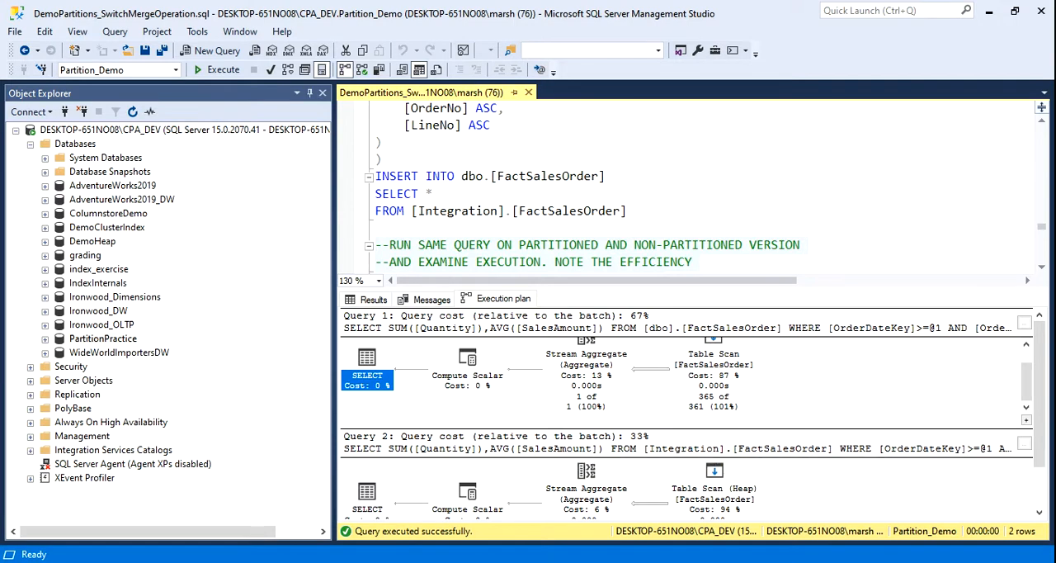
{"action": "scroll", "scroll_direction": "down", "scroll_amount": 3}
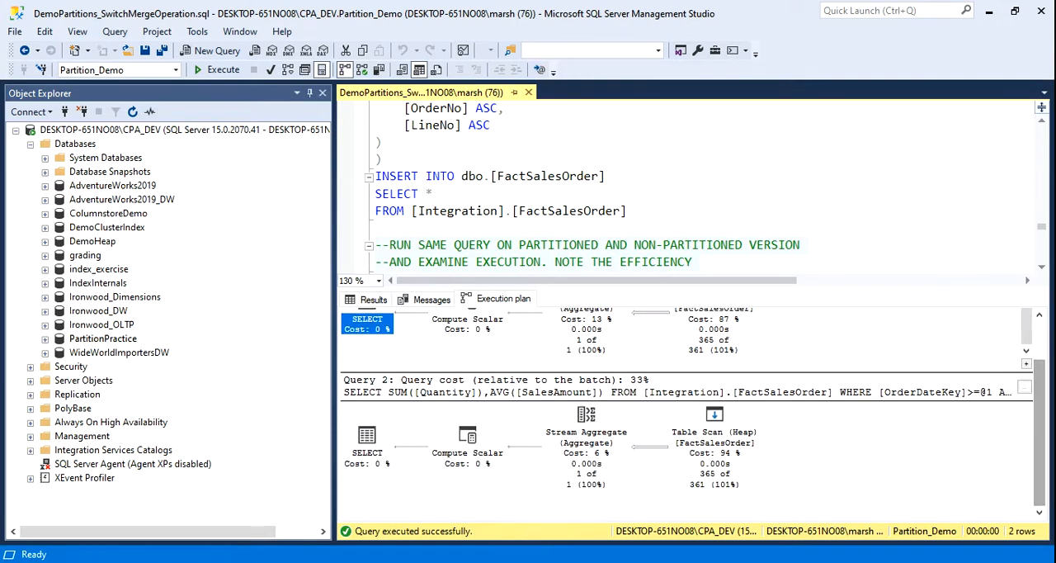